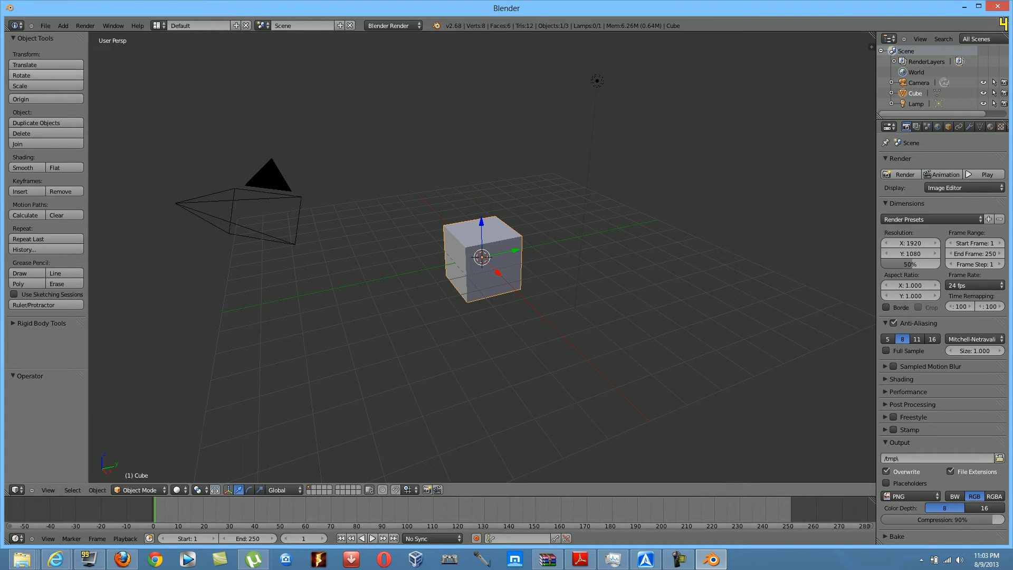
Step: Bring up the User Preferences window from the File menu
click(45, 25)
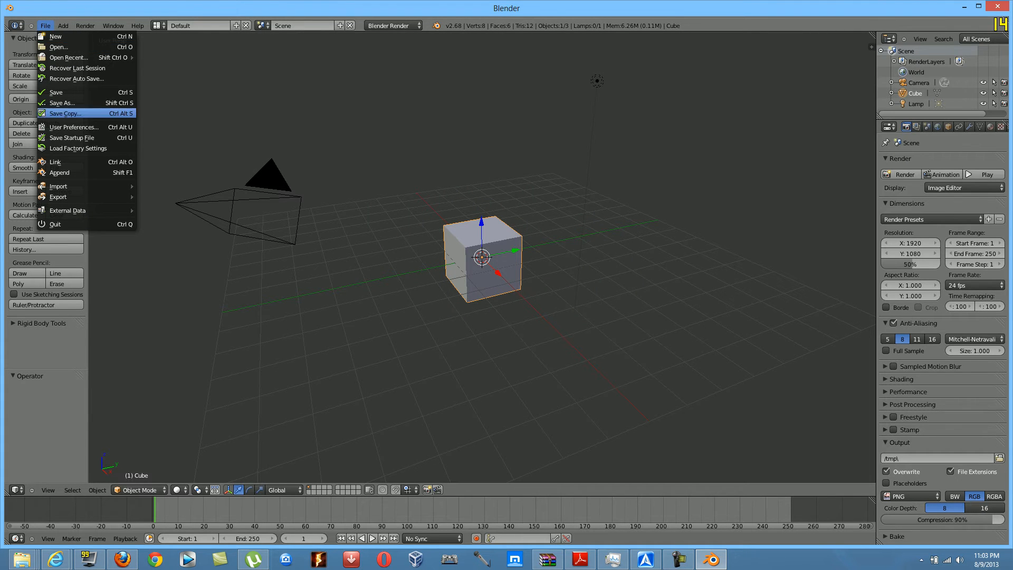
click(74, 127)
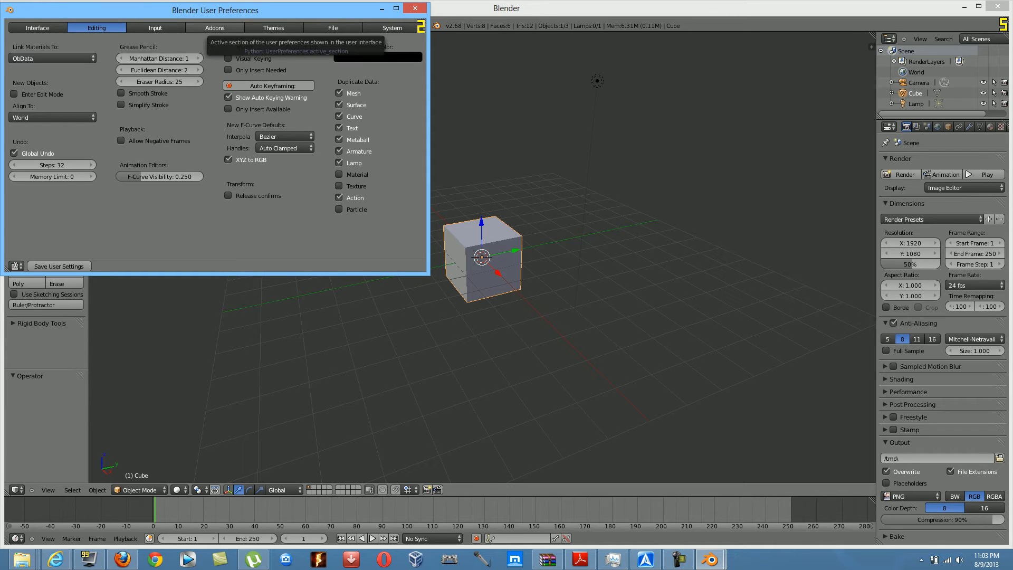
Step: Show the Addons section filtered to Disabled and scroll through the list to enable 3D Navigation and Copy Attributes Menu
click(215, 27)
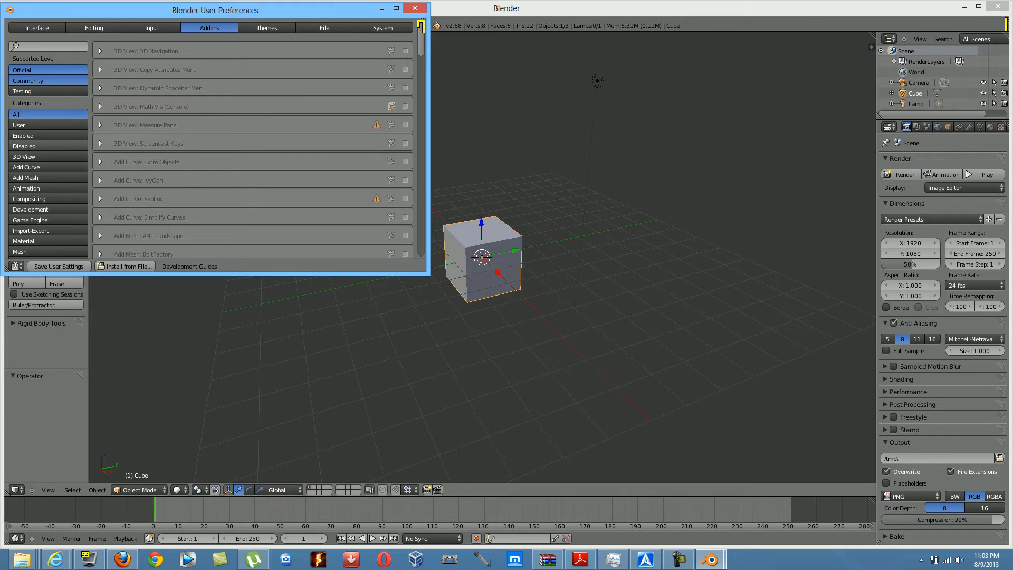
mouse_move(17, 146)
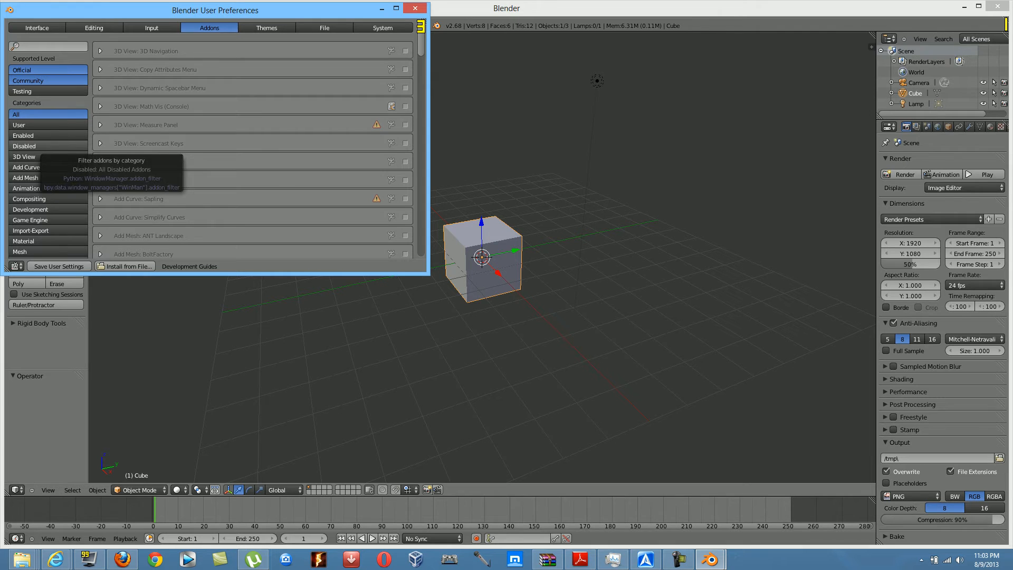
click(23, 145)
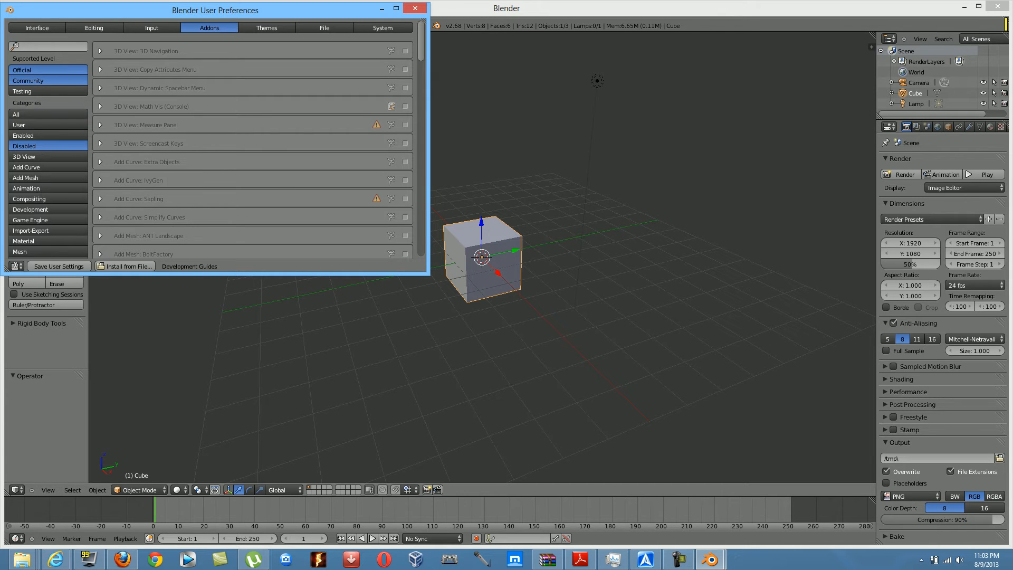
scroll(down, 3)
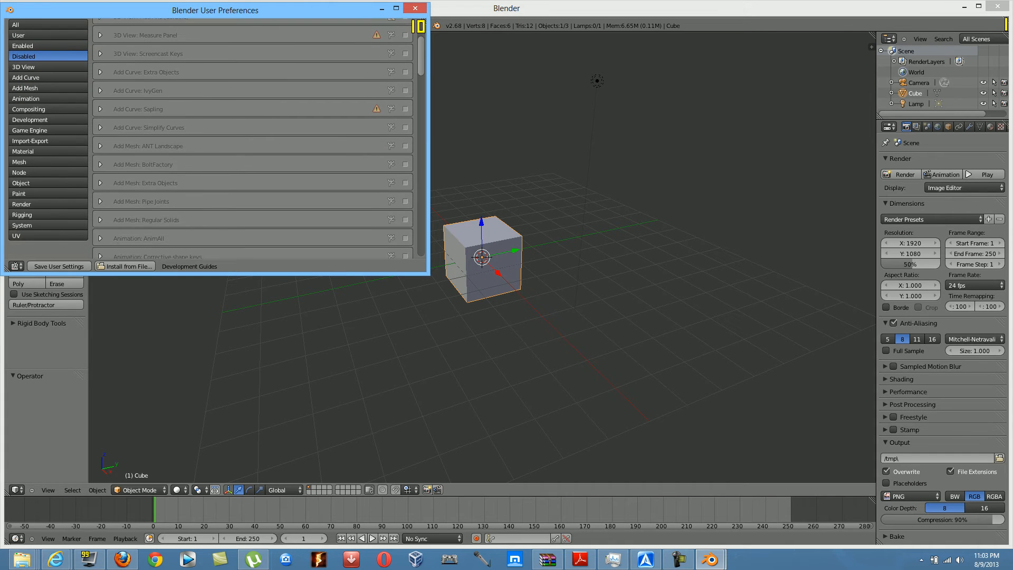
scroll(down, 3)
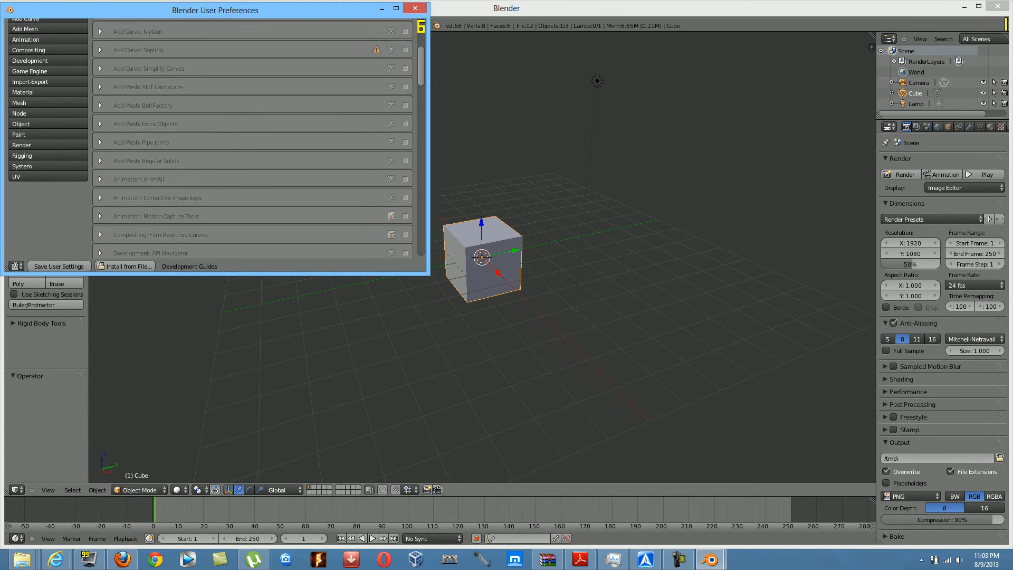
scroll(down, 3)
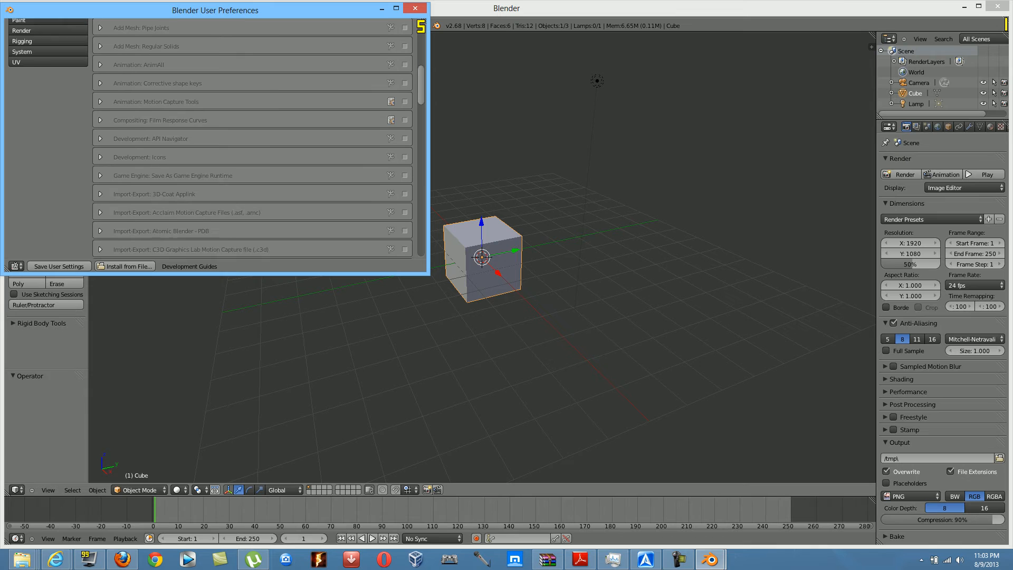
scroll(down, 3)
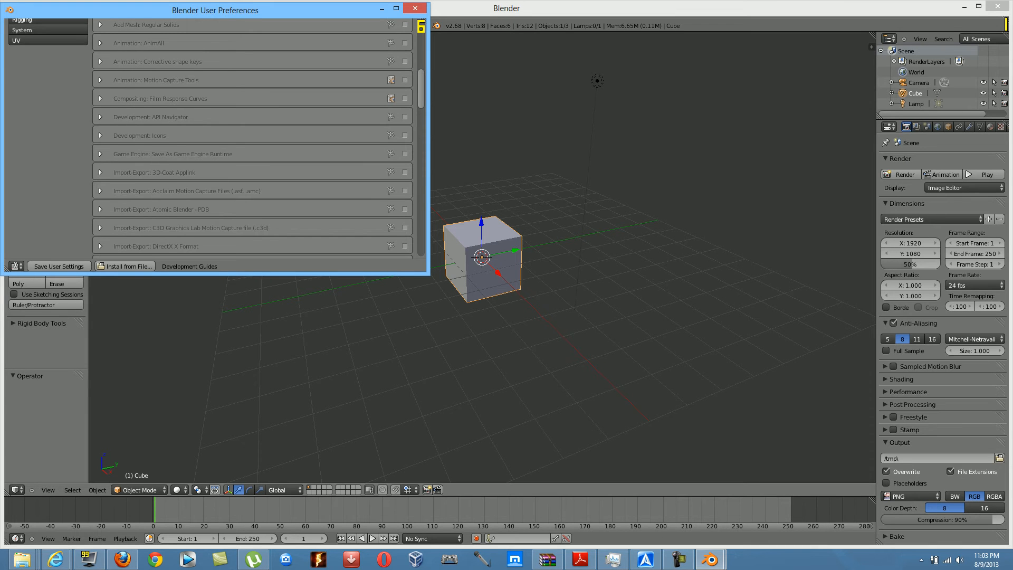
scroll(down, 3)
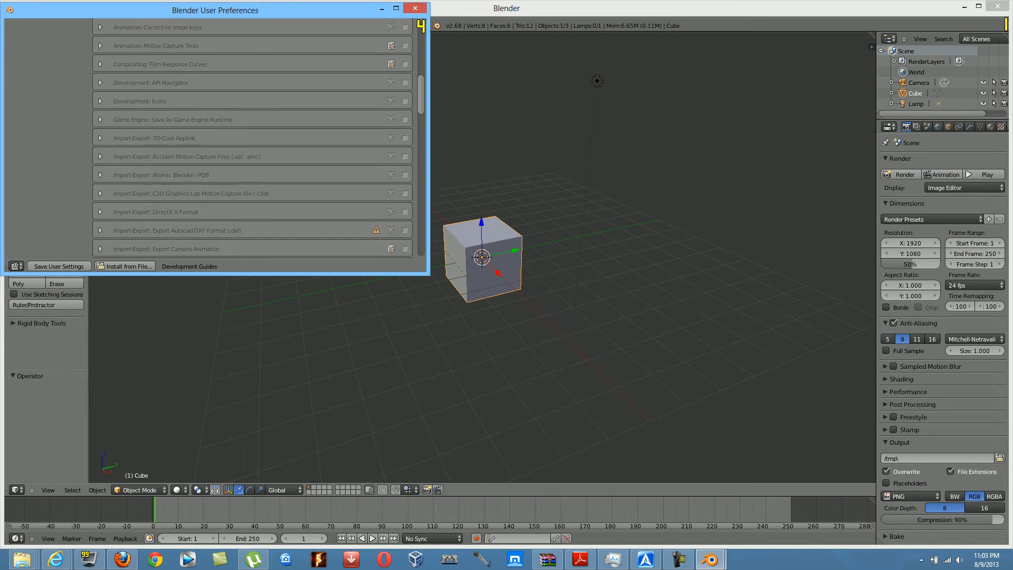
scroll(down, 3)
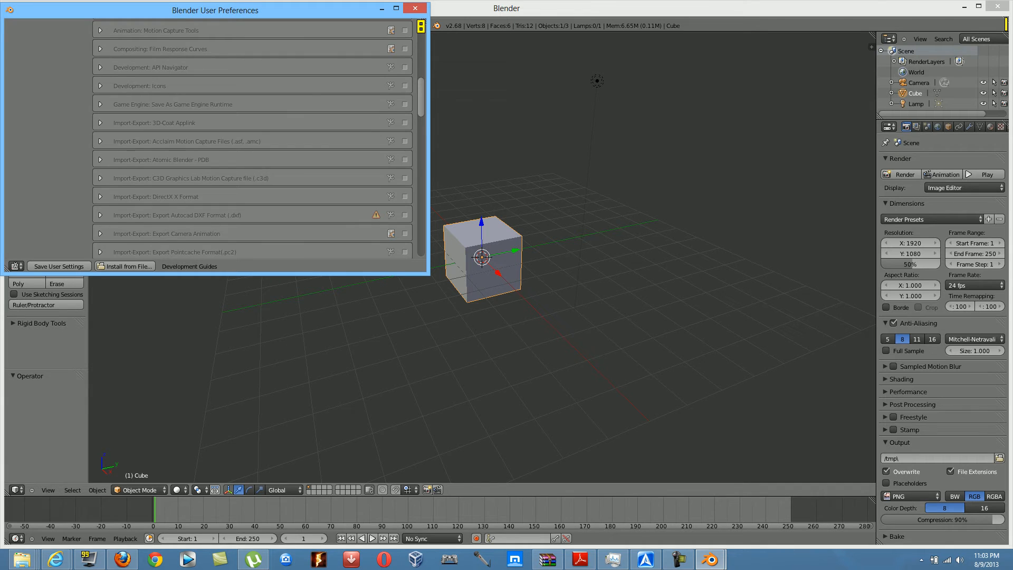
scroll(down, 3)
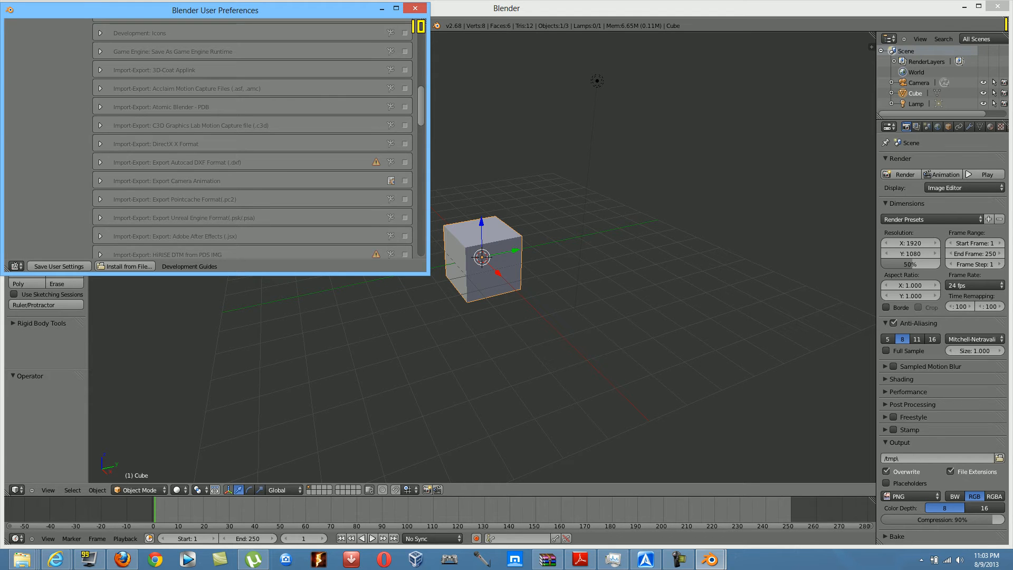
scroll(down, 3)
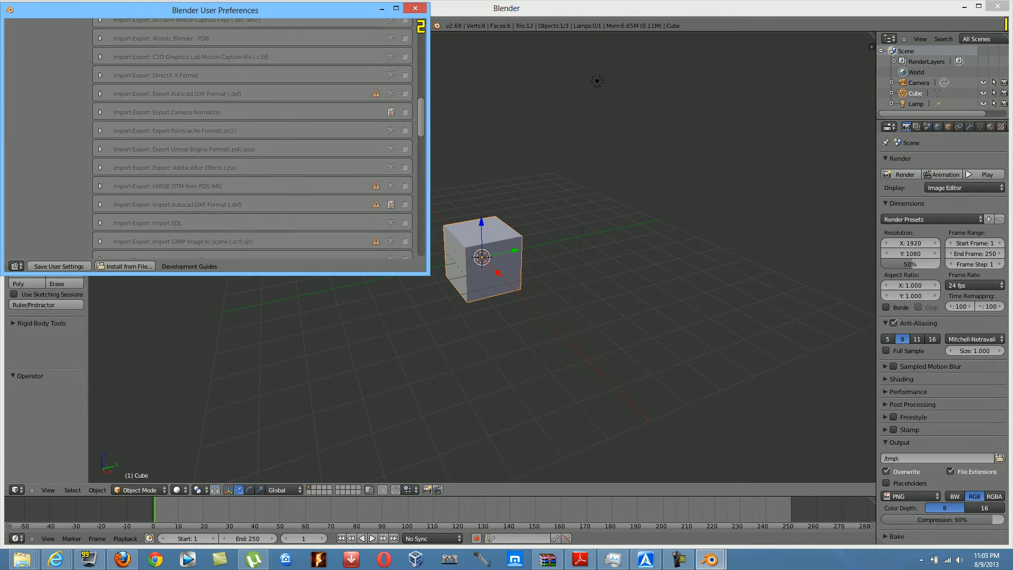
scroll(down, 3)
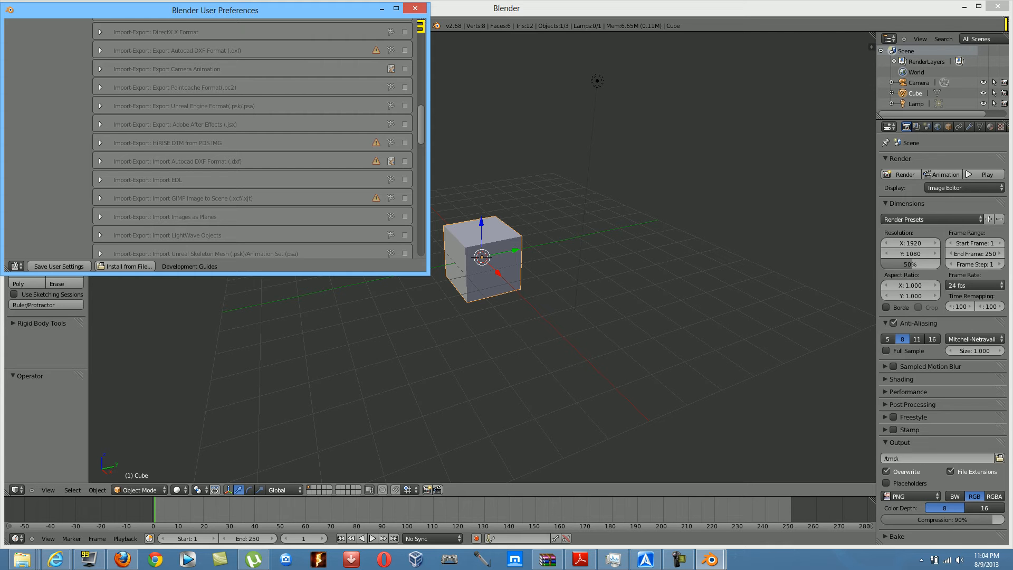
scroll(down, 3)
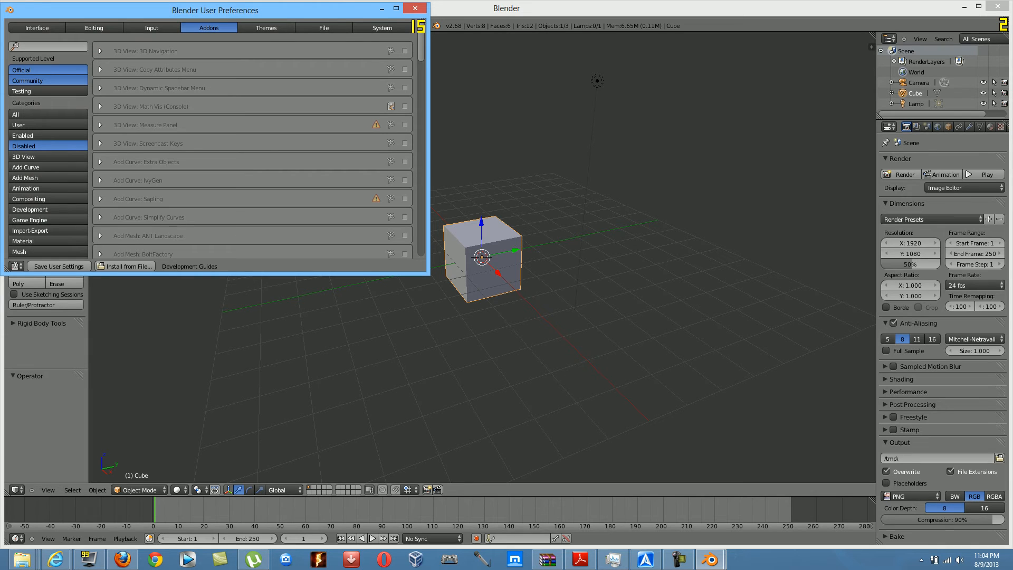
scroll(down, 3)
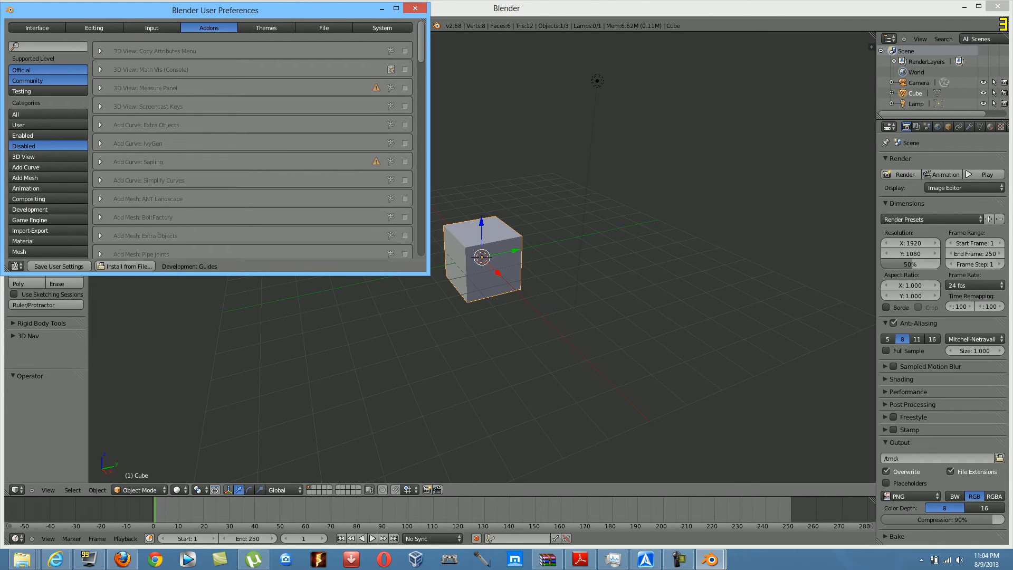
scroll(down, 3)
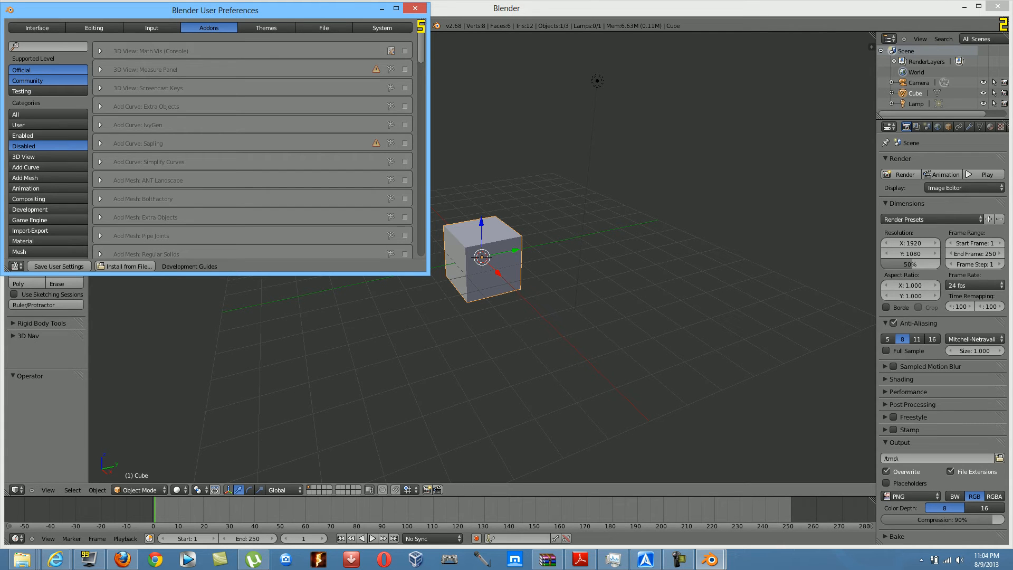
Step: Review the Enabled add-ons across all categories and save them as user settings
click(16, 114)
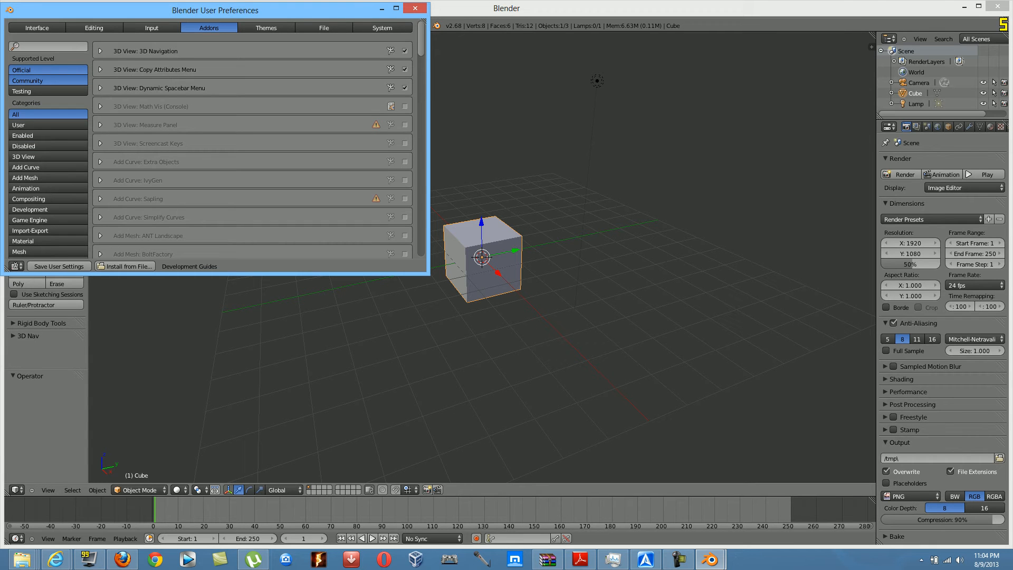
click(23, 135)
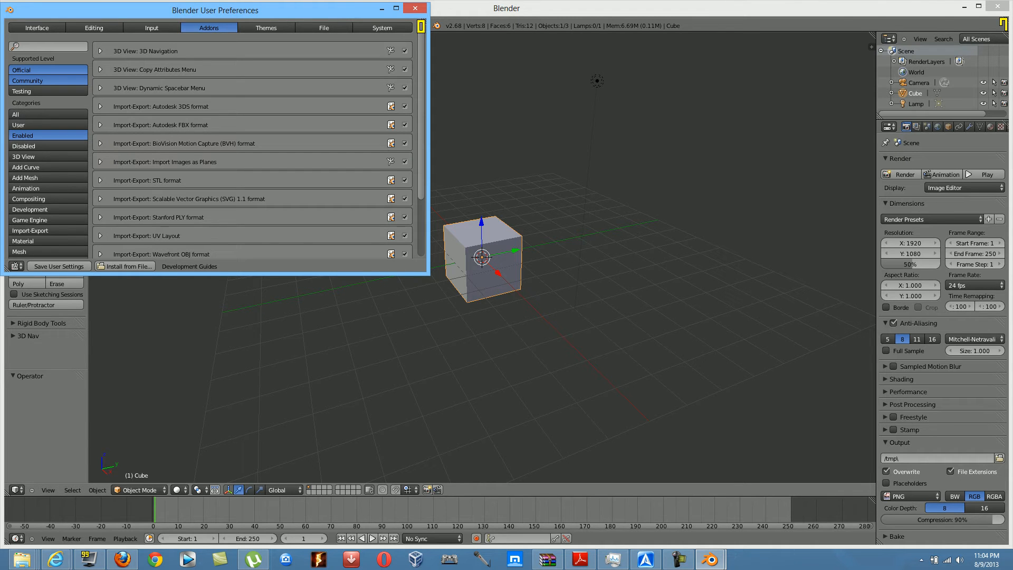
scroll(down, 3)
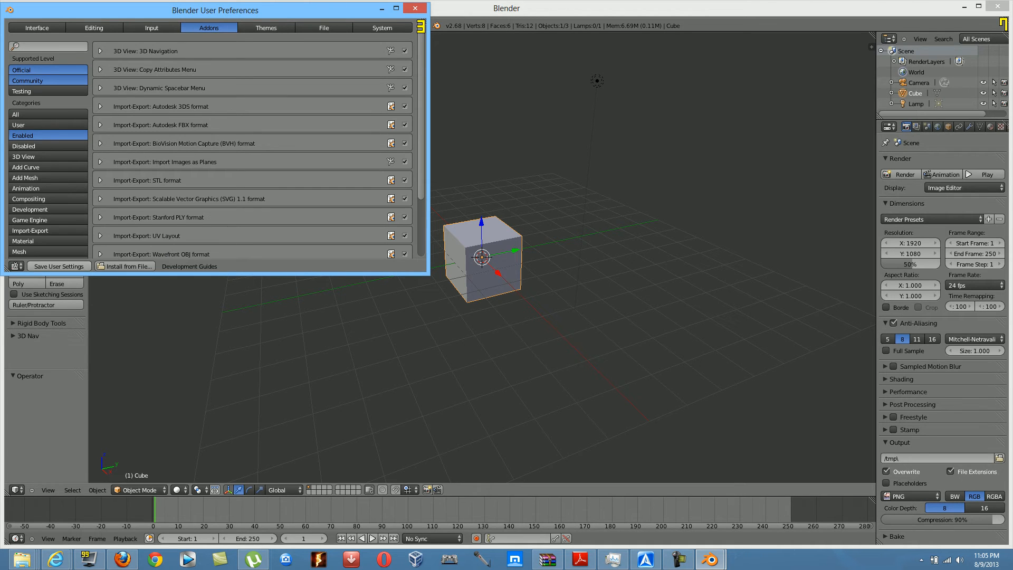
mouse_move(57, 283)
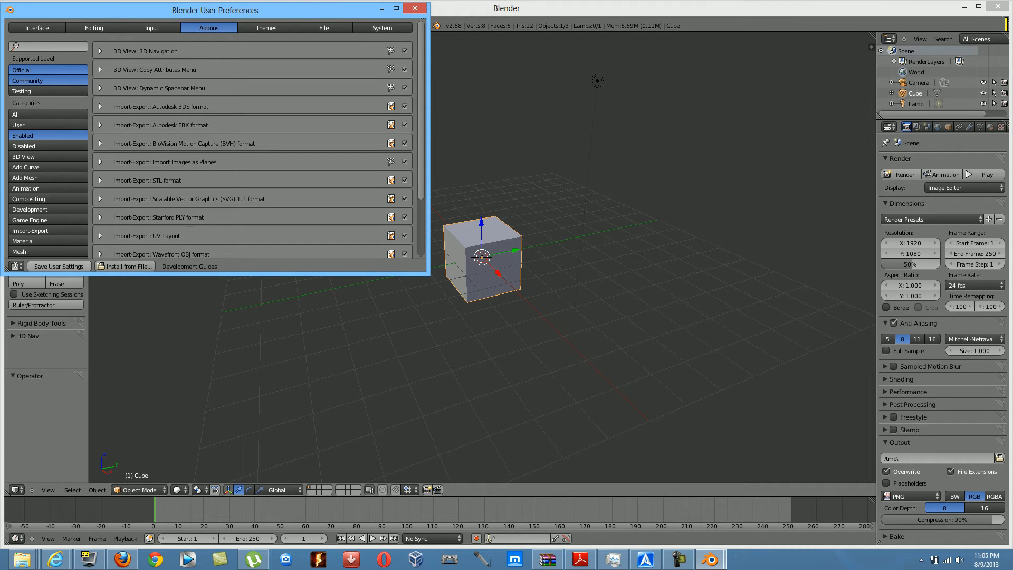
mouse_move(58, 266)
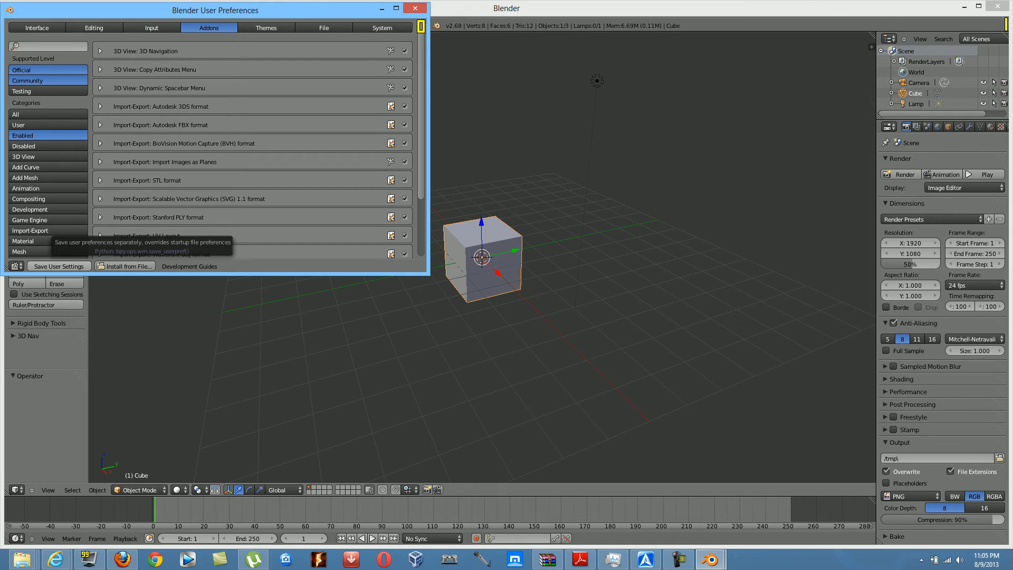
click(420, 8)
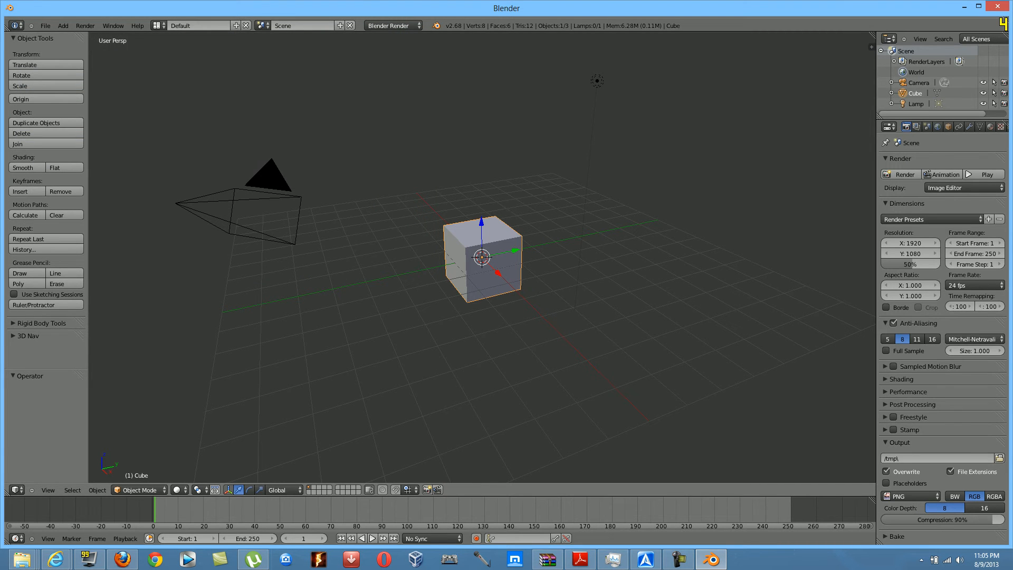
Step: Start File > Import > Images as Planes to bring up its file browser
click(45, 25)
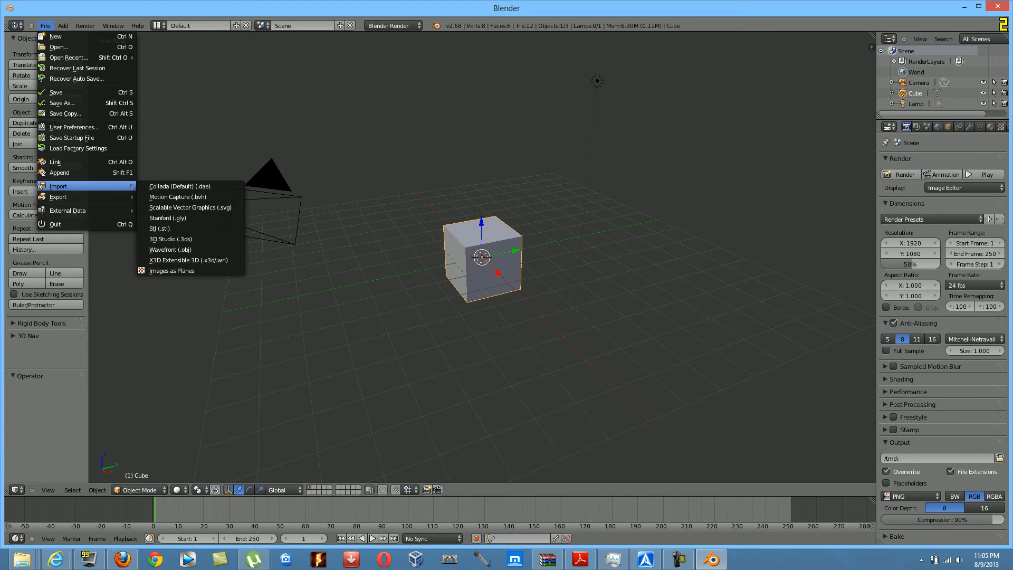
mouse_move(171, 271)
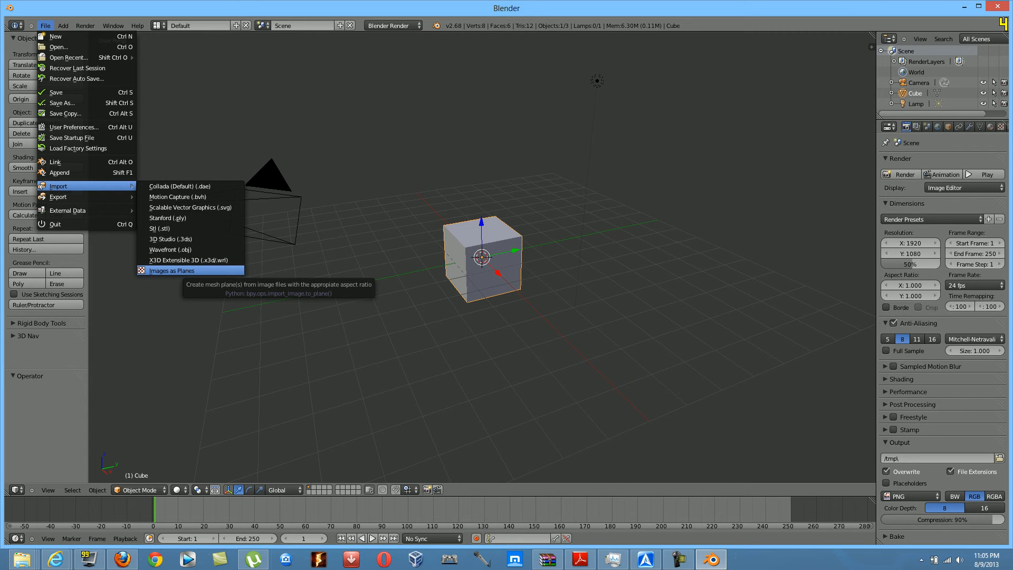
click(171, 270)
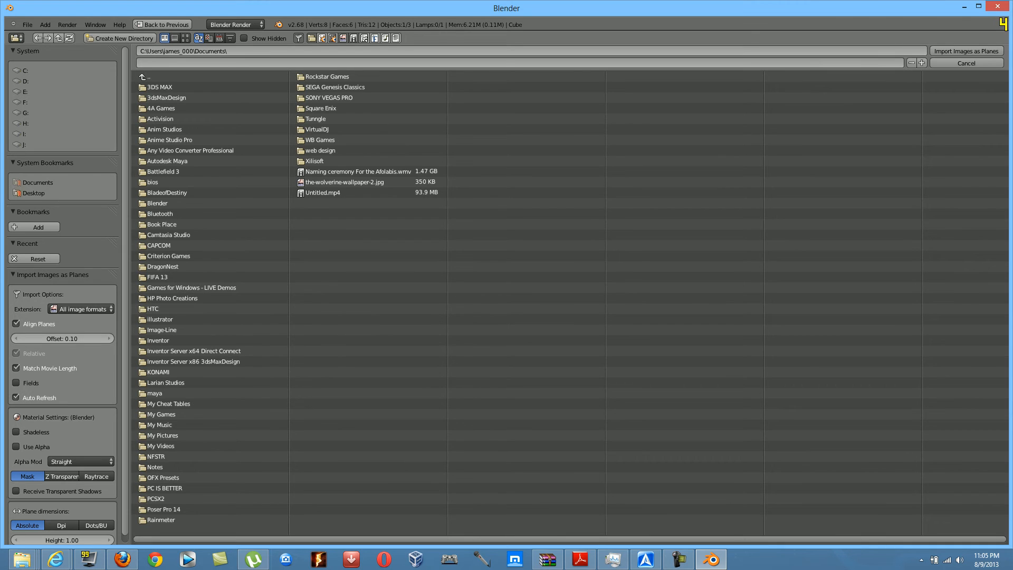
Step: Navigate up to Users, into the user's home folder and then Pictures
click(158, 371)
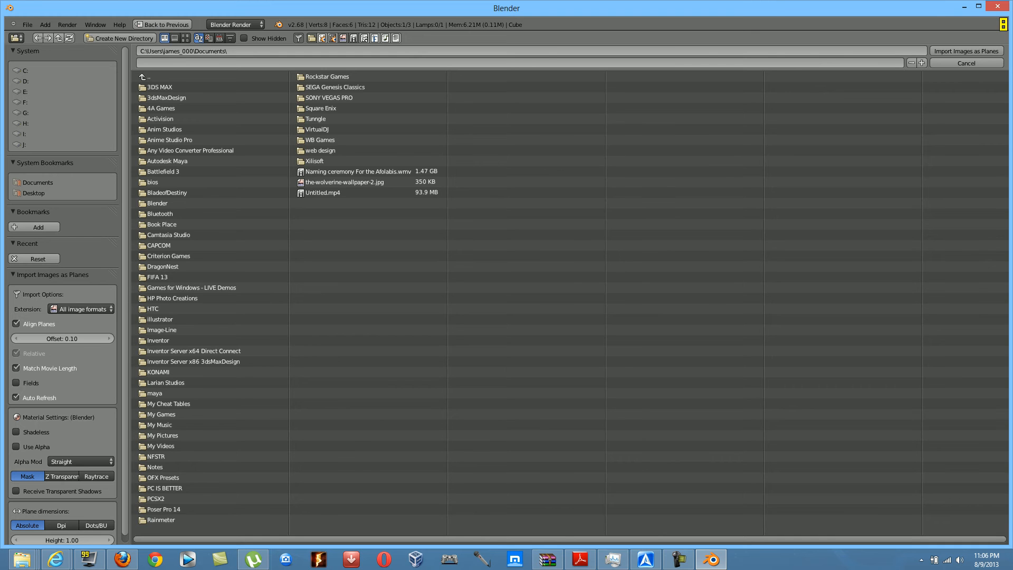
click(25, 70)
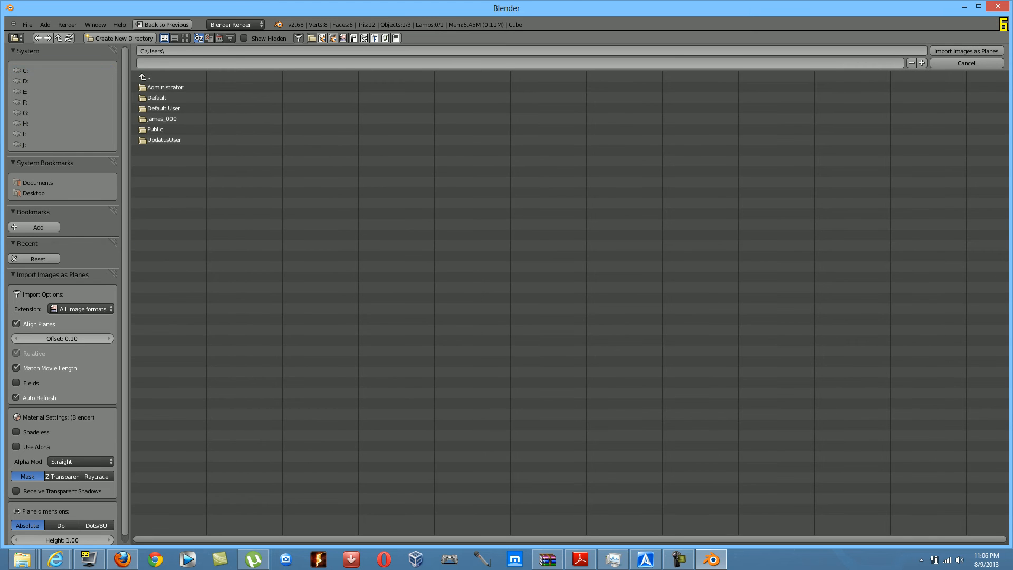
click(162, 118)
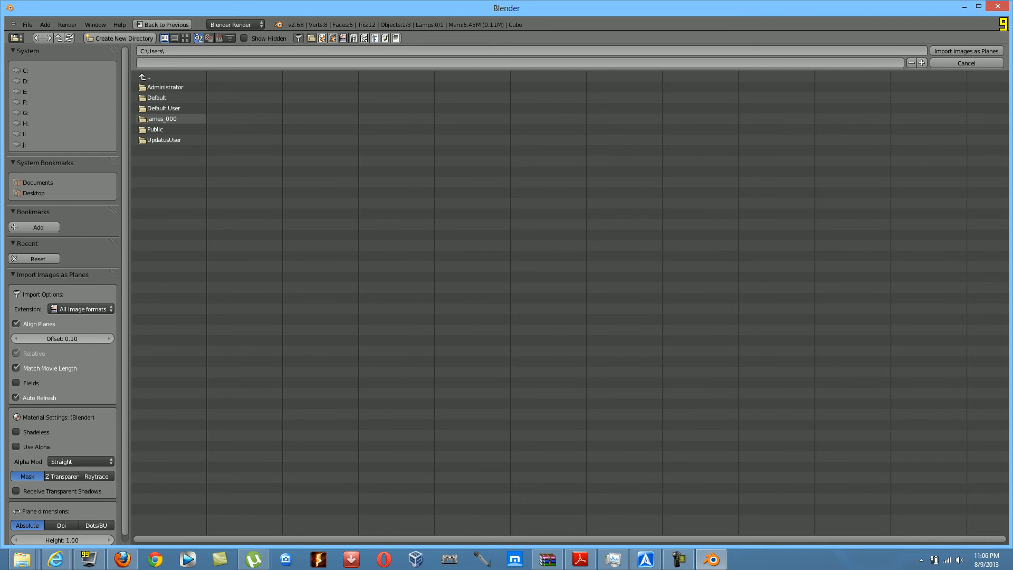
double_click(163, 118)
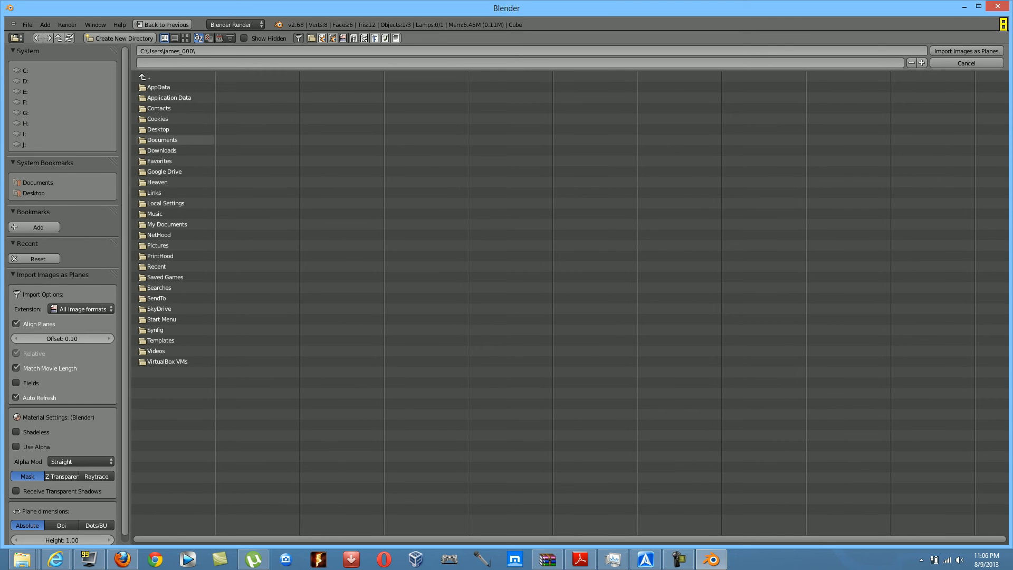
mouse_move(165, 277)
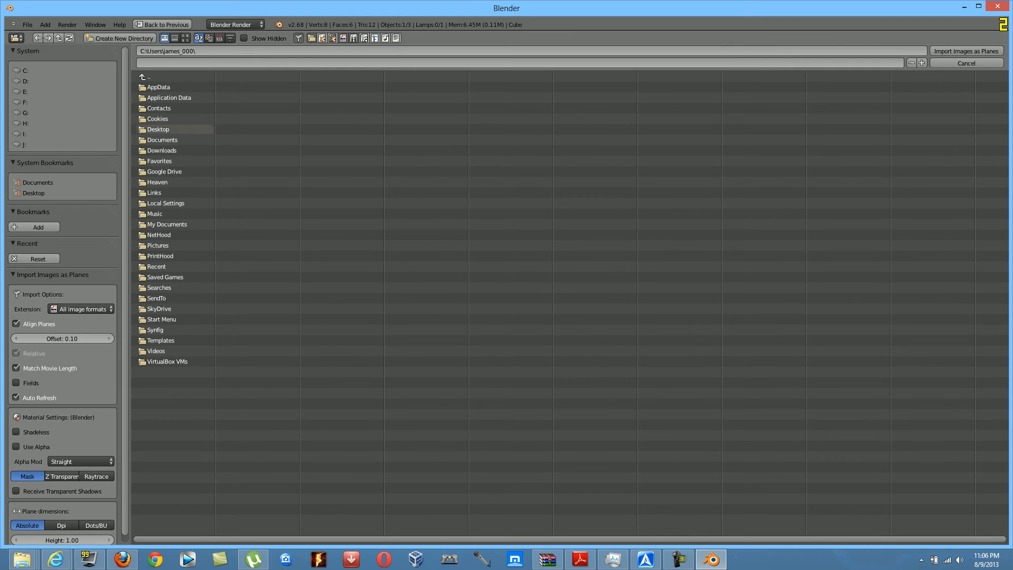
mouse_move(157, 213)
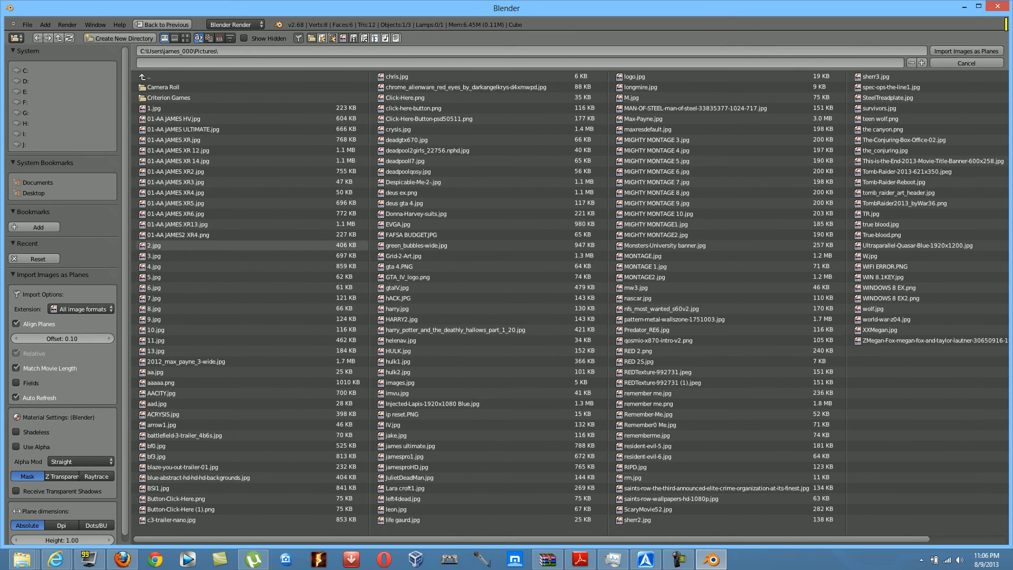
click(697, 107)
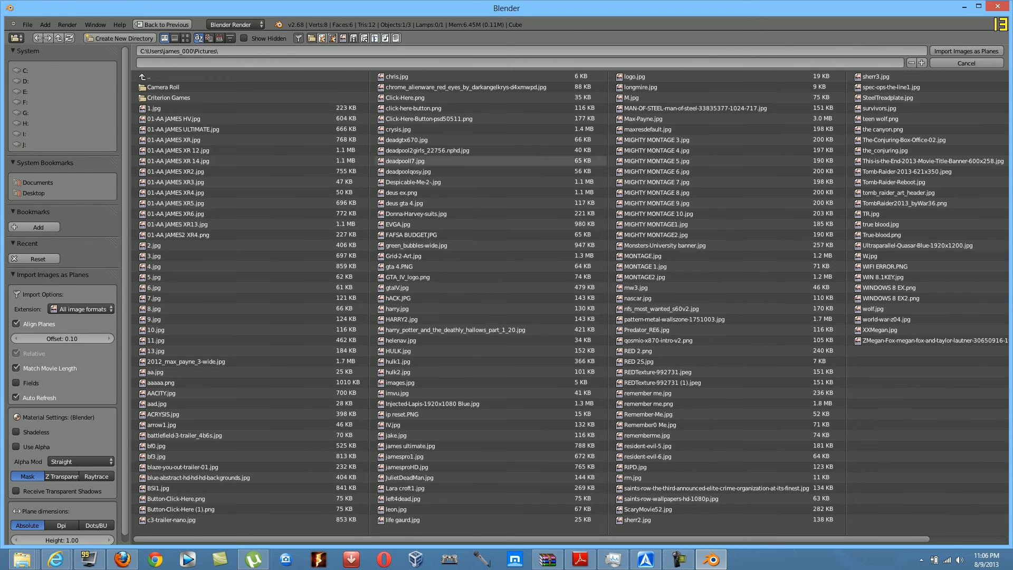
Step: Import MONTAGE.jpg as a plane into the scene
click(642, 256)
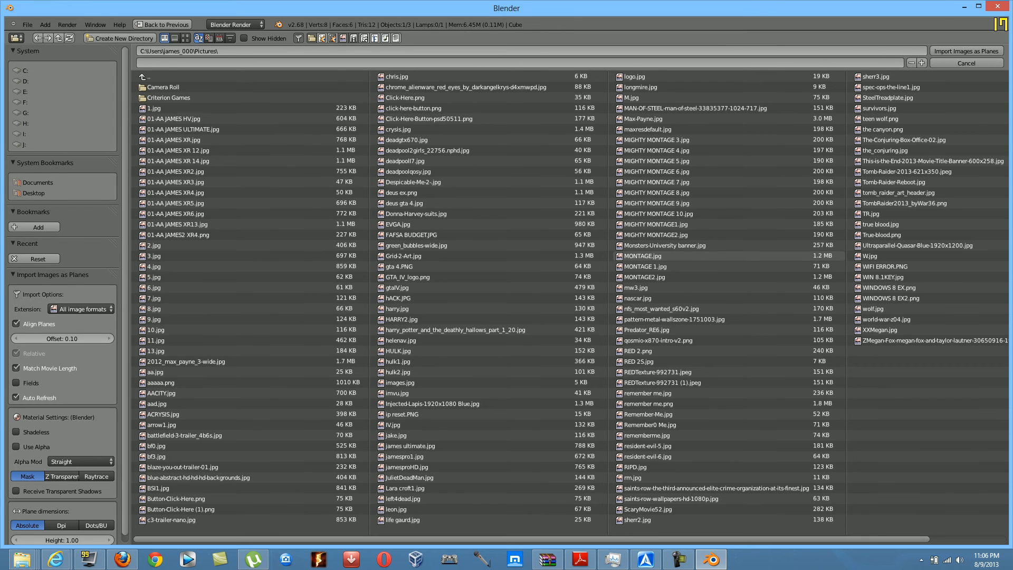
click(641, 255)
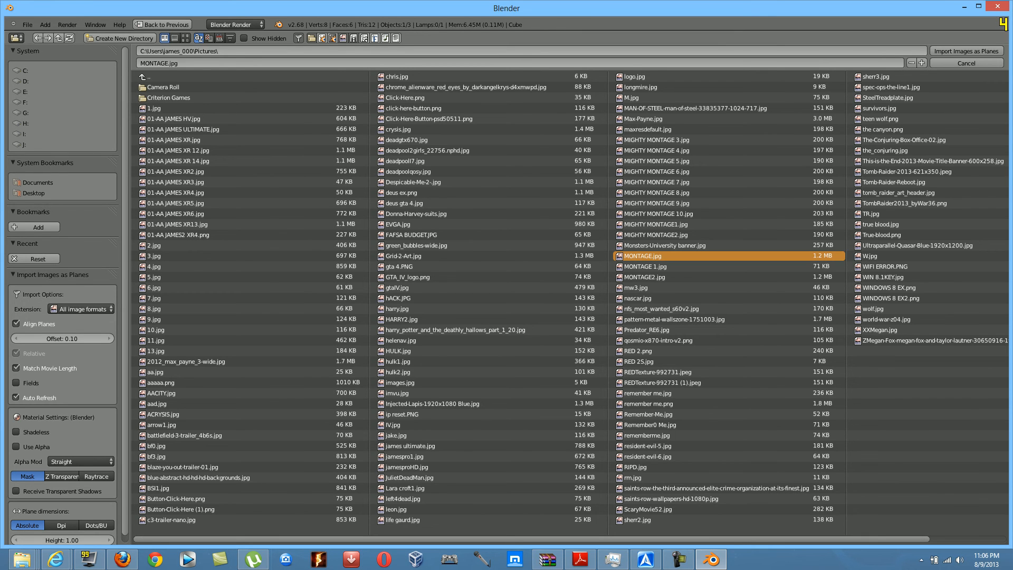
mouse_move(975, 49)
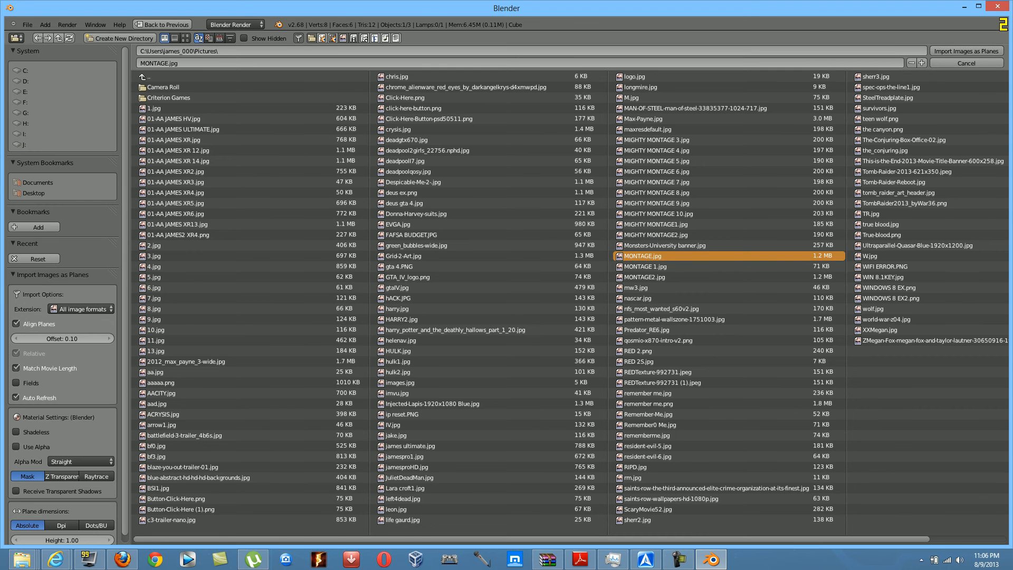
click(960, 51)
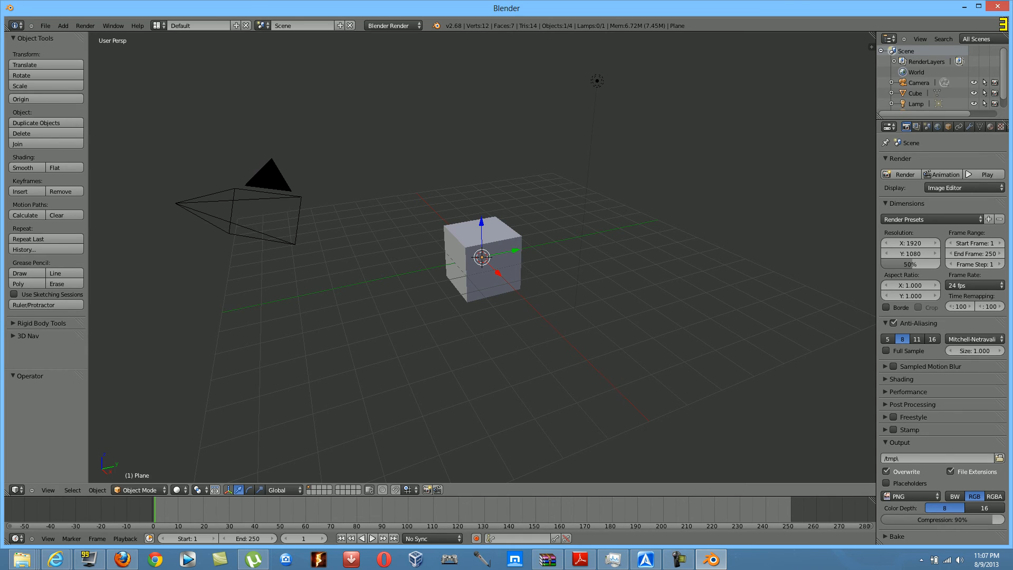
Step: Raise the plane on Z, move the cube far along Y, and reselect the image plane
drag(481, 255, 481, 223)
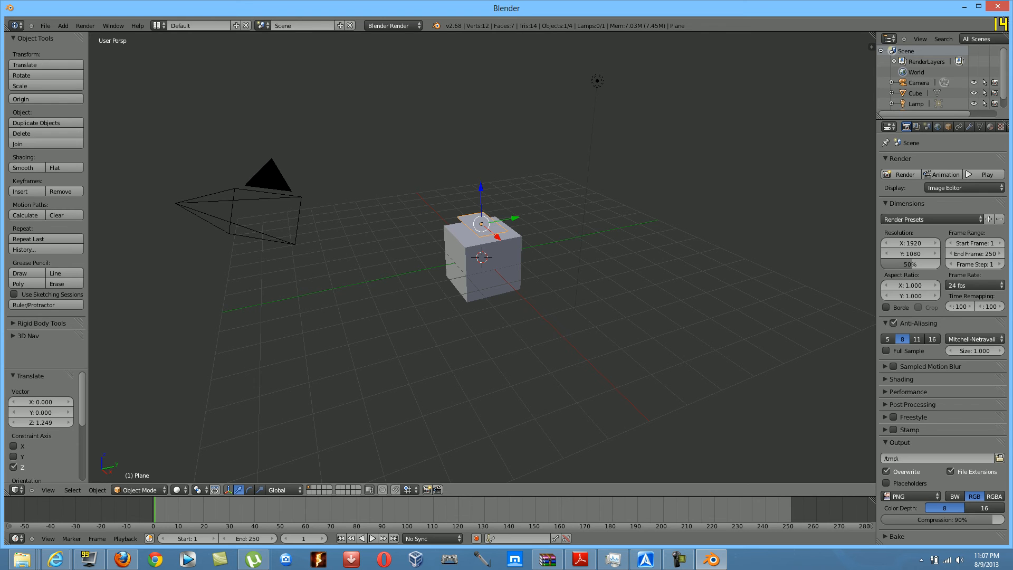
click(487, 269)
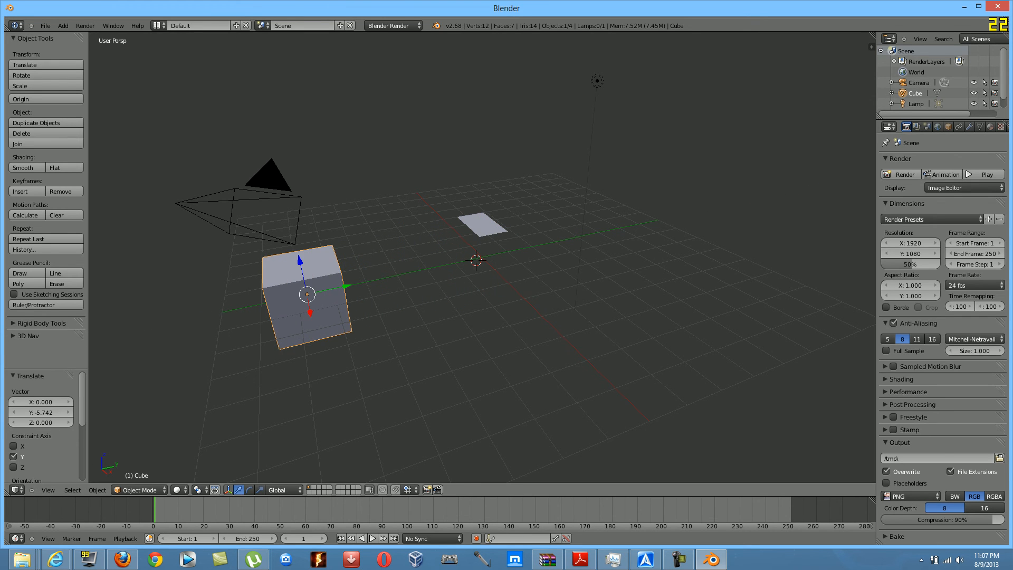
click(482, 224)
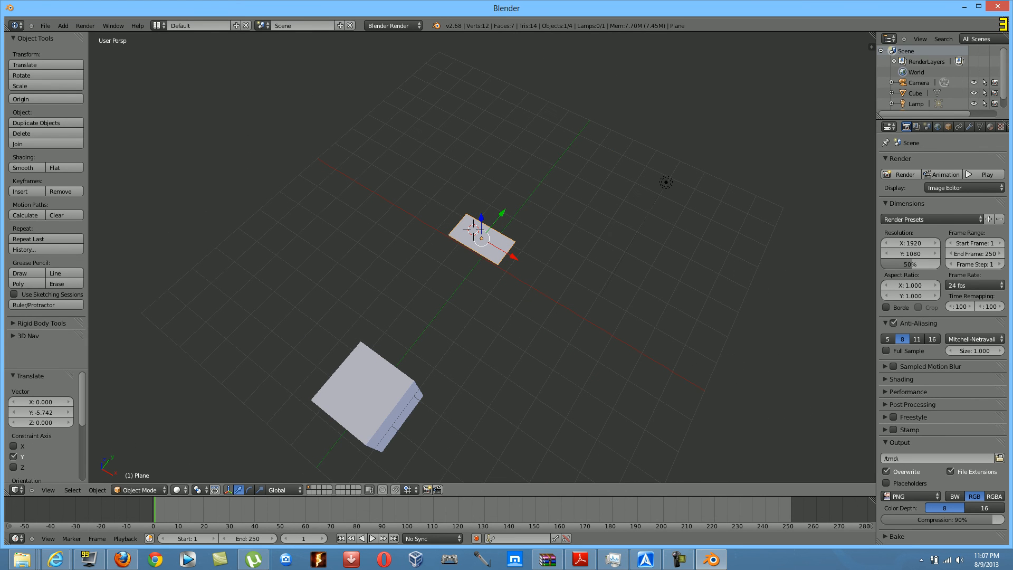
Step: Set viewport shading to Texture so MONTAGE shows, and switch the manipulator to Rotate
click(177, 490)
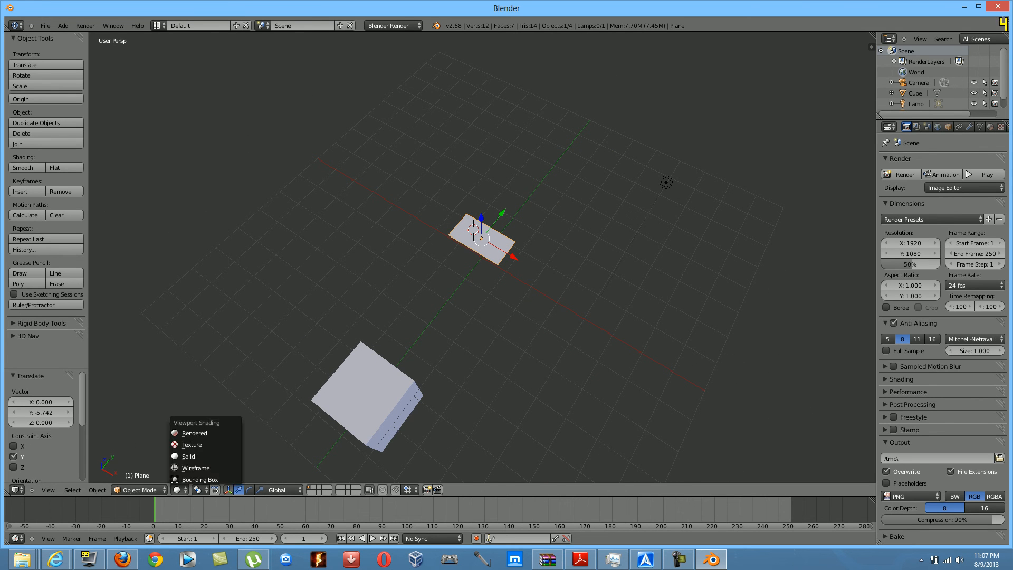
mouse_move(192, 444)
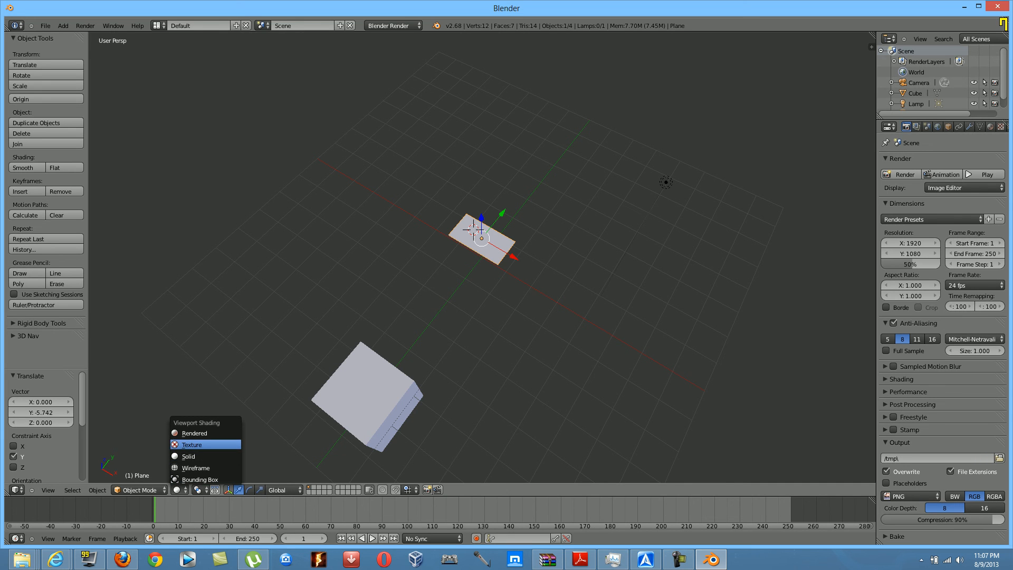
click(192, 444)
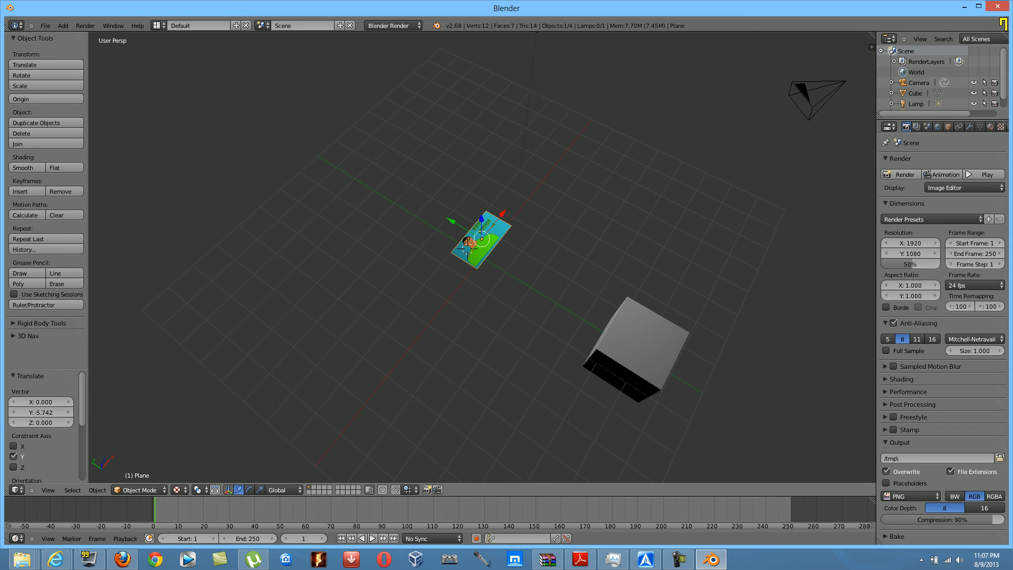
mouse_move(248, 490)
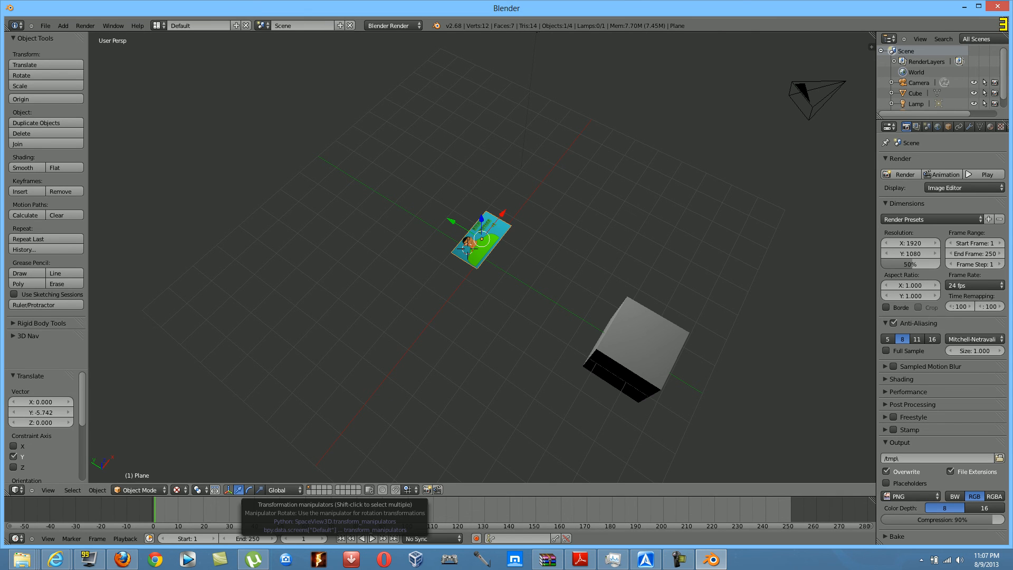
click(248, 489)
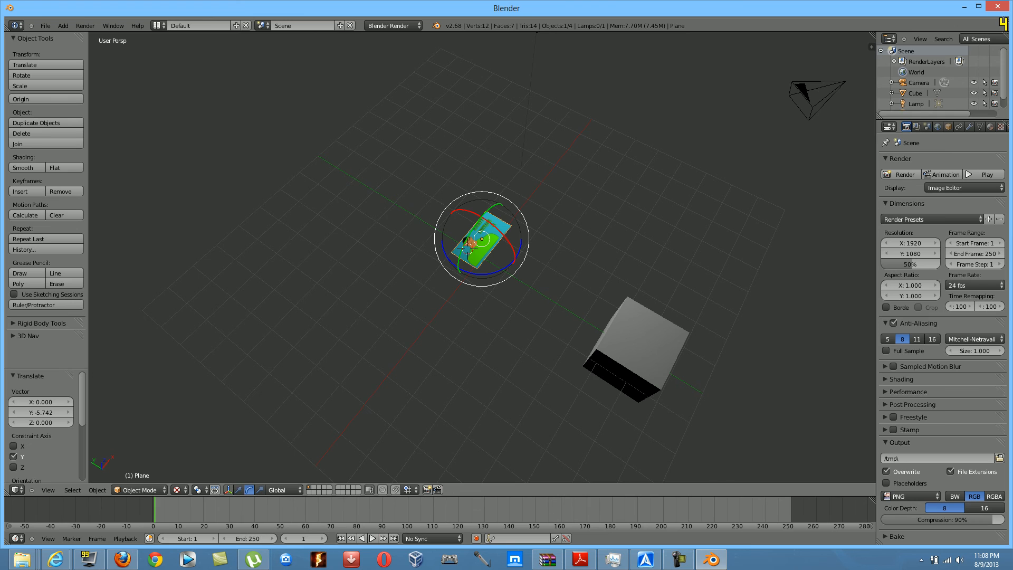